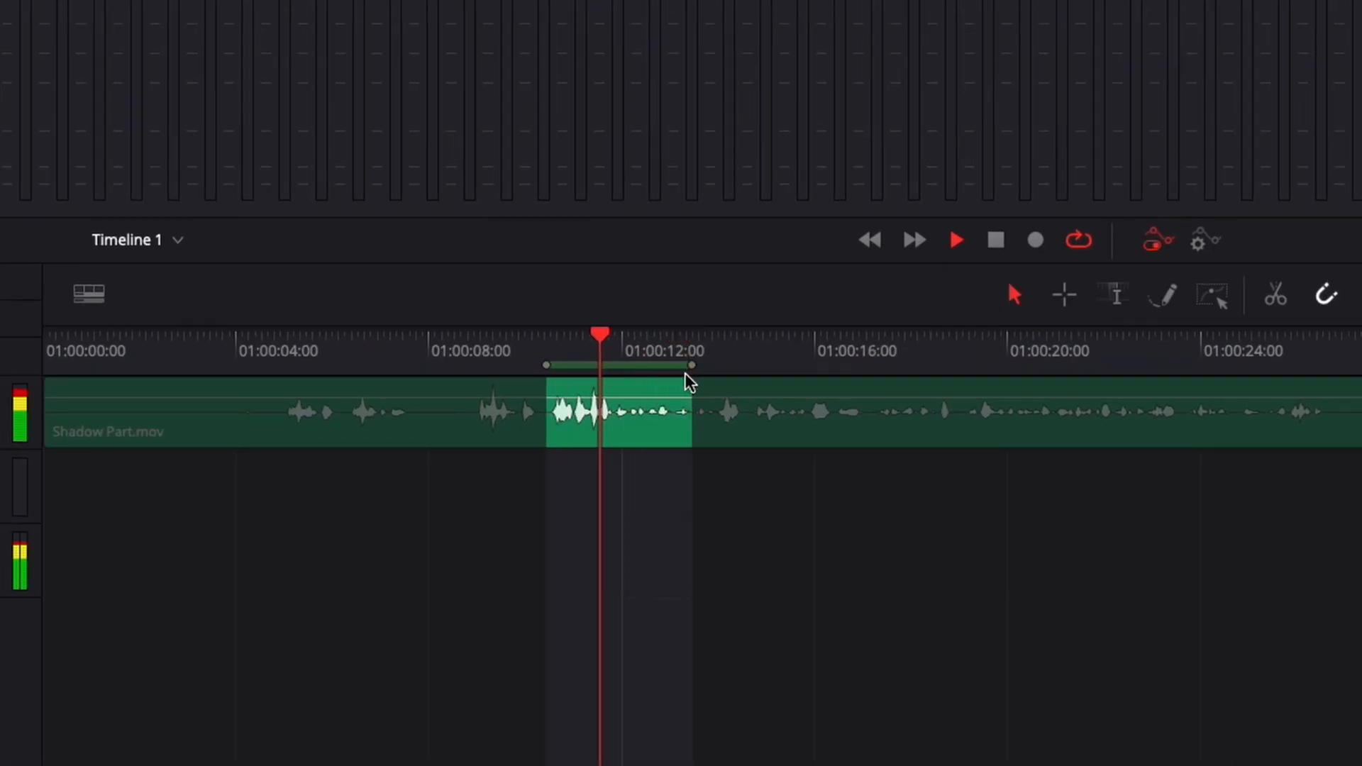
Set an in point near 01:00:10 on Shadow Part.mov, then move the playhead toward 01:00:21
{"action": "left_click", "coordinate": [549, 351]}
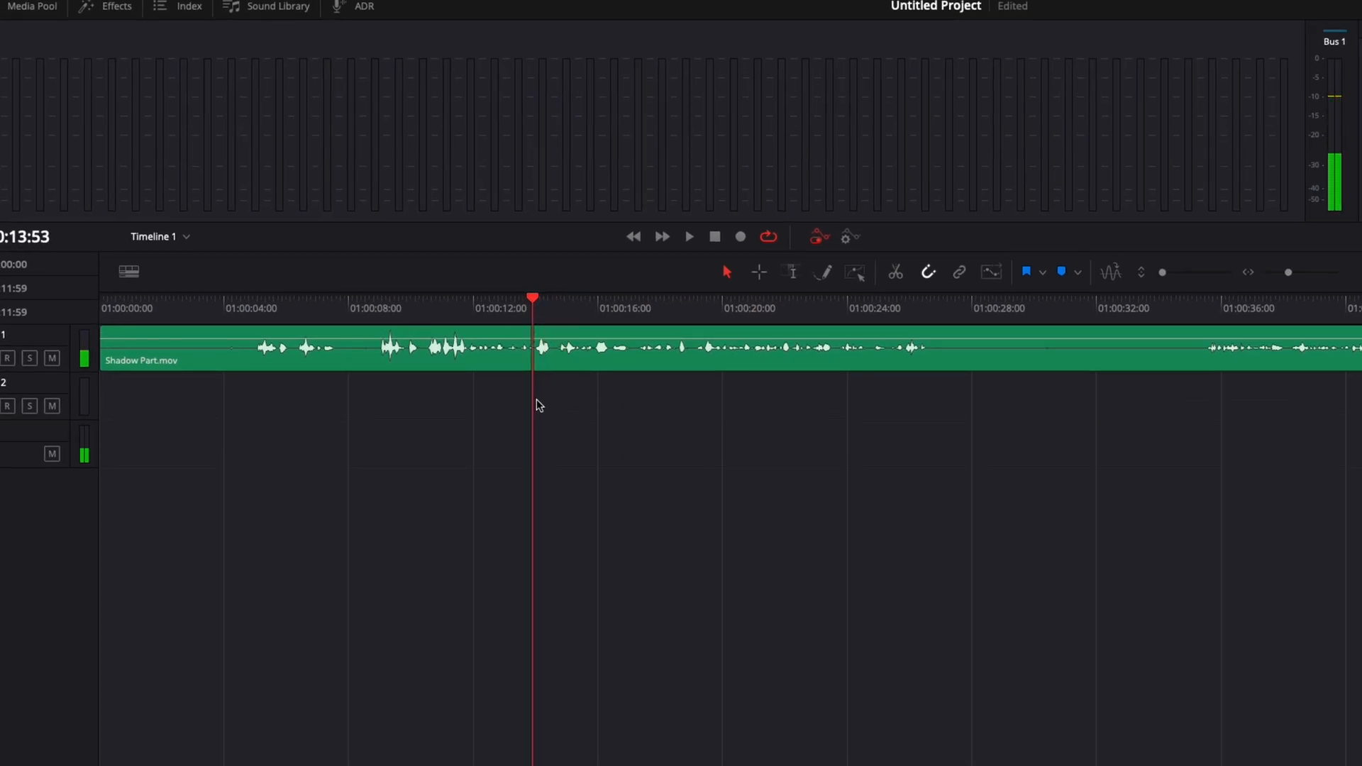
{"action": "mouse_move", "coordinate": [498, 410]}
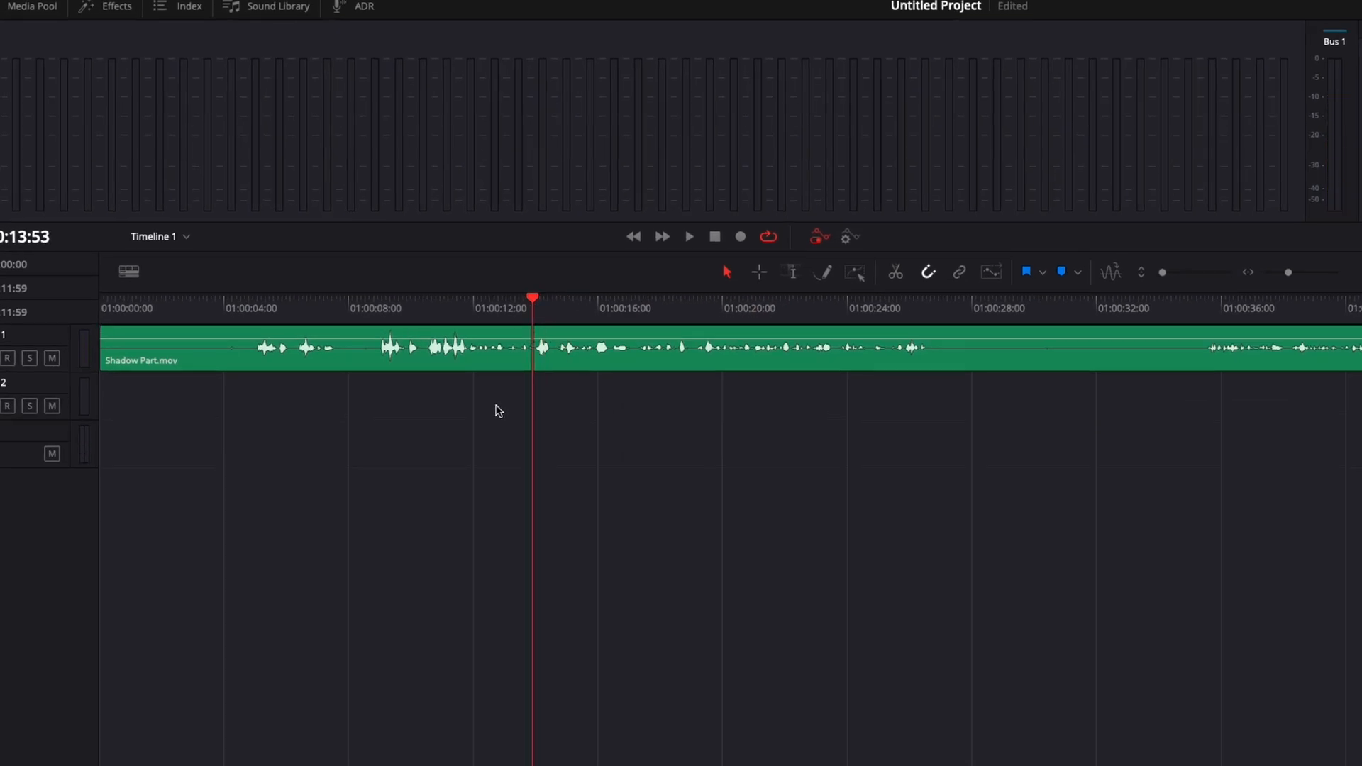
{"action": "mouse_move", "coordinate": [480, 399]}
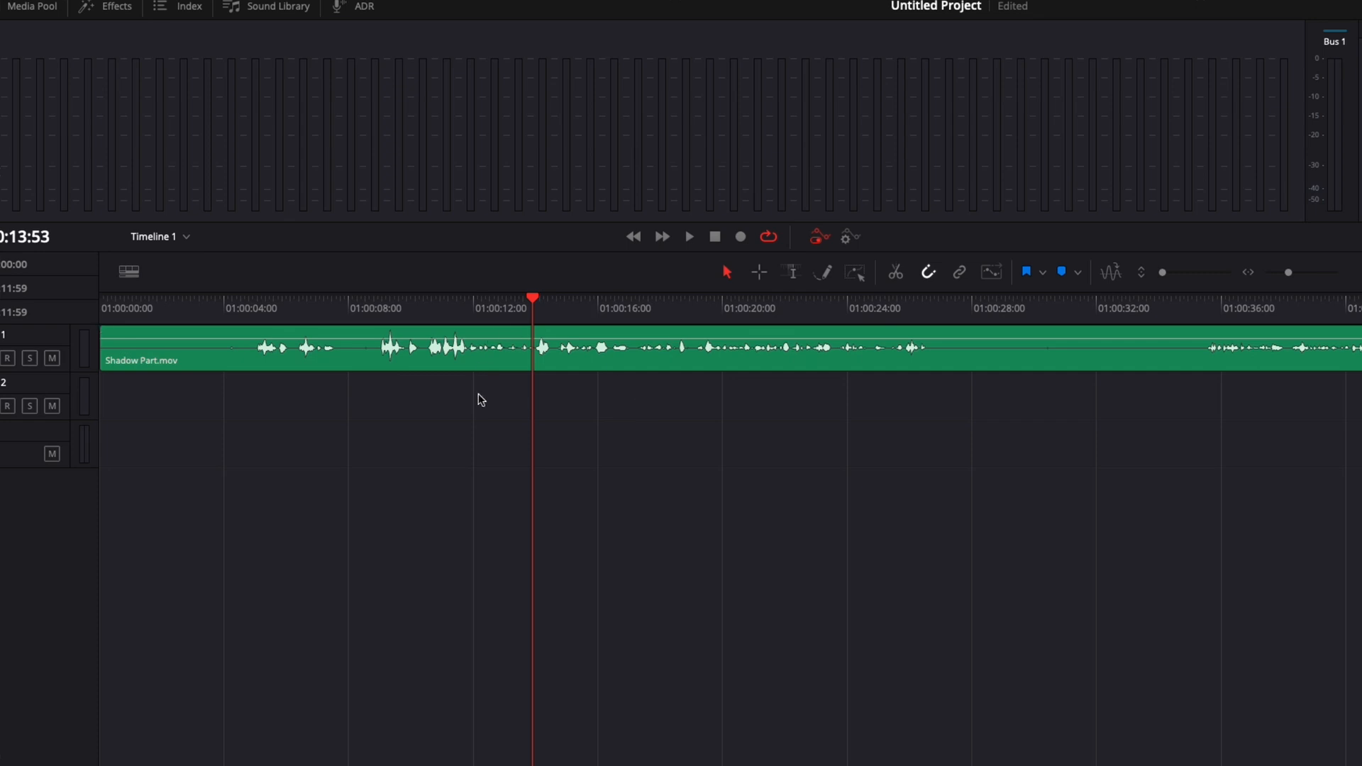
{"action": "mouse_move", "coordinate": [530, 422]}
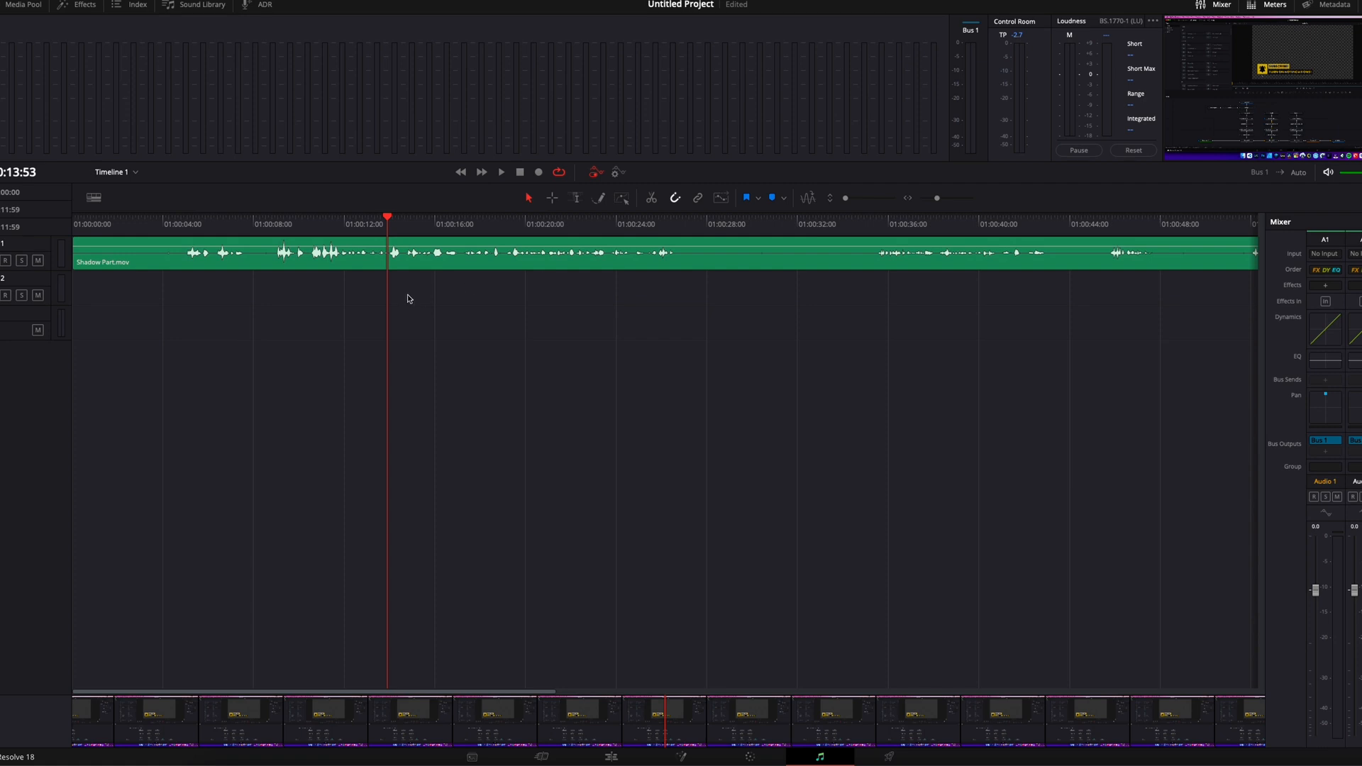
{"action": "left_click", "coordinate": [331, 224]}
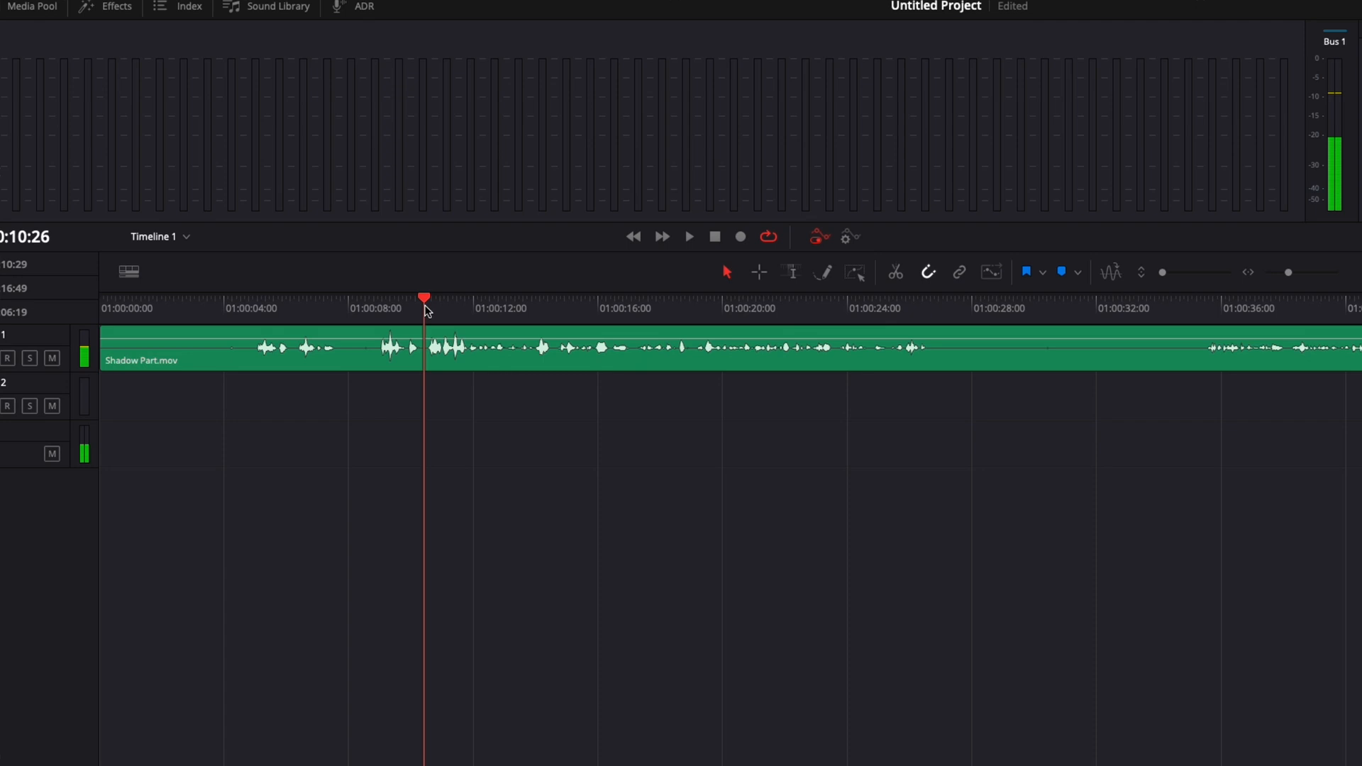
{"action": "key", "text": "i"}
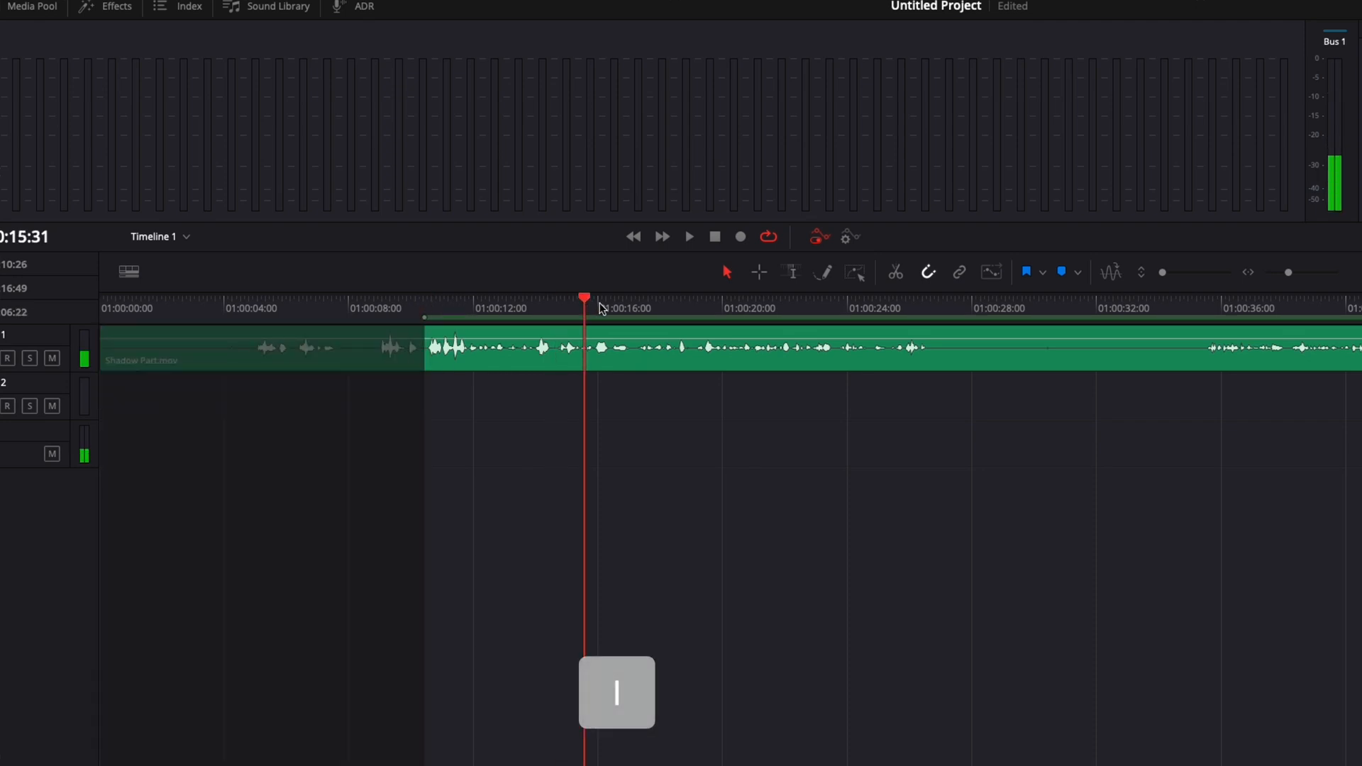
{"action": "left_click", "coordinate": [756, 309]}
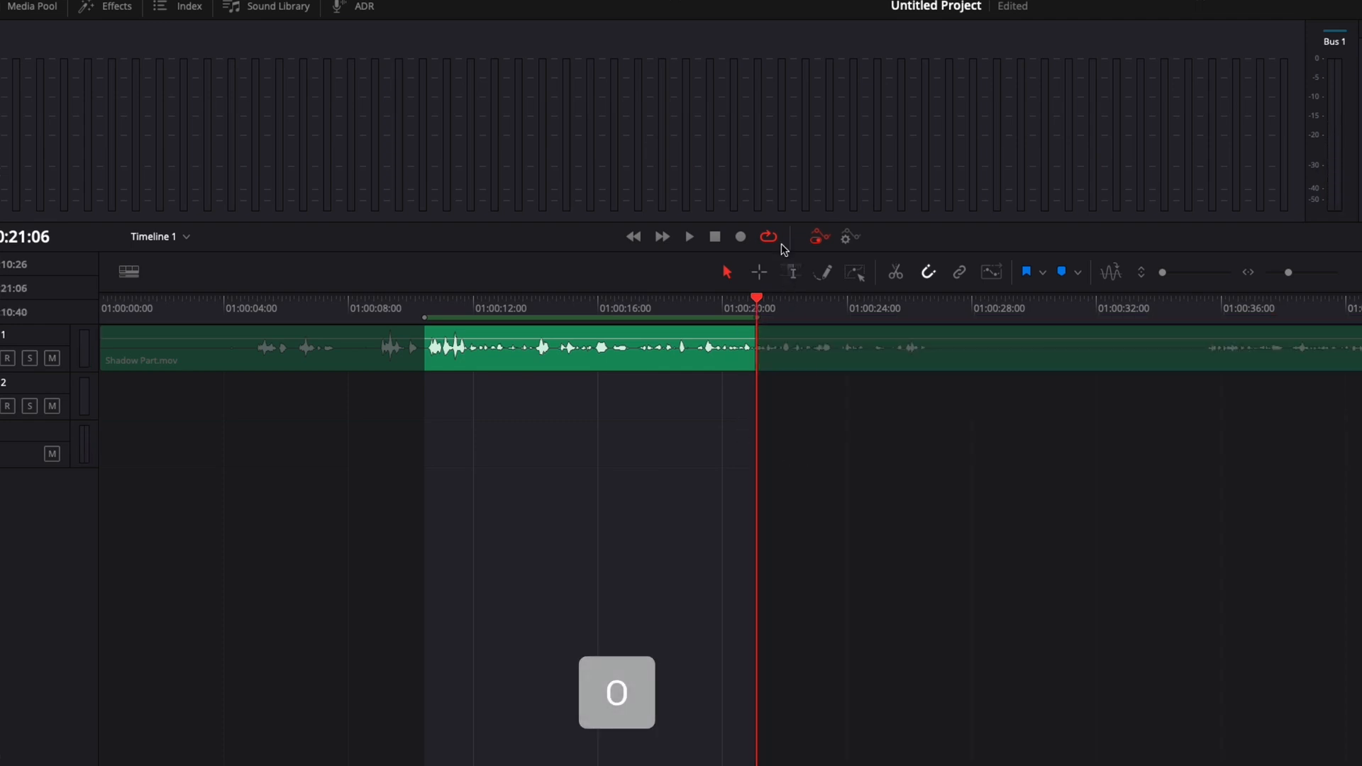
{"action": "mouse_move", "coordinate": [767, 236]}
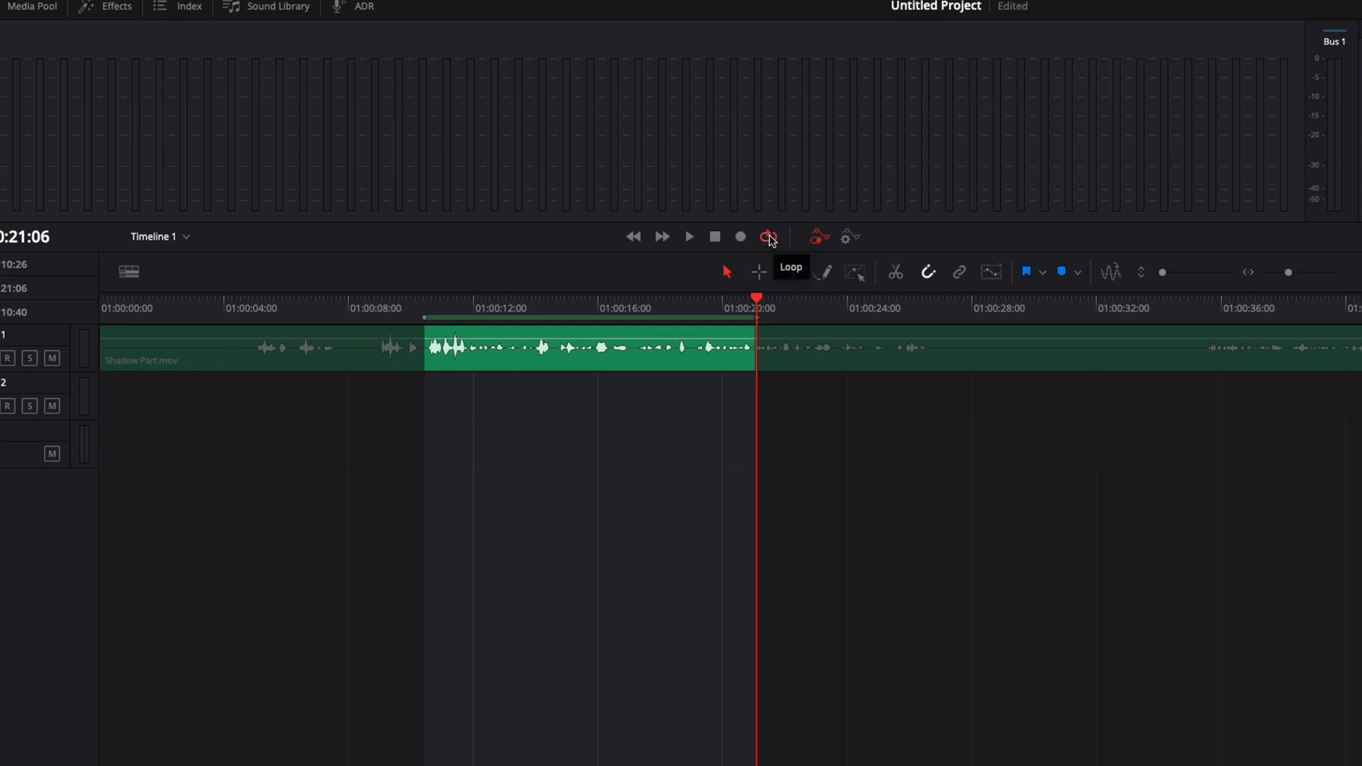
Toggle looping off and back on, and place the playhead inside the marked range
{"action": "left_click", "coordinate": [768, 236]}
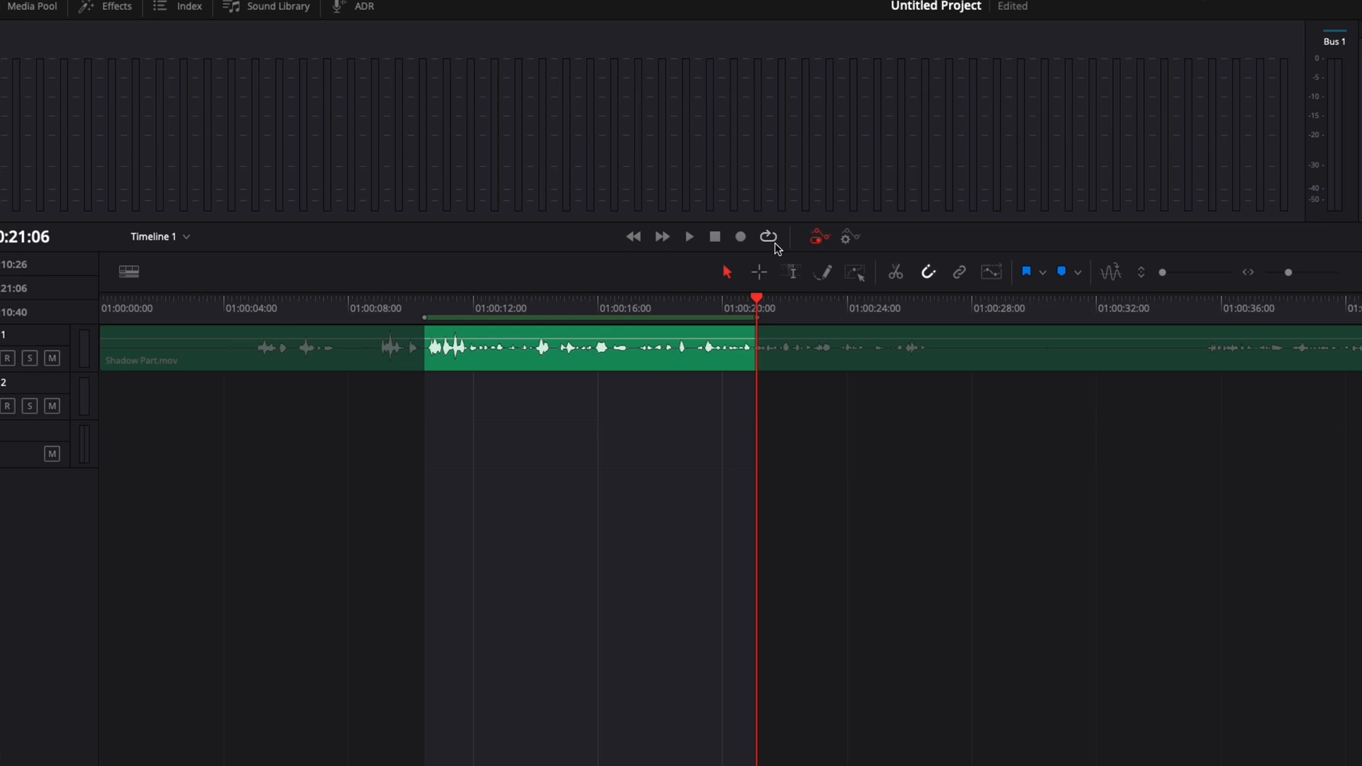
{"action": "left_click", "coordinate": [646, 307]}
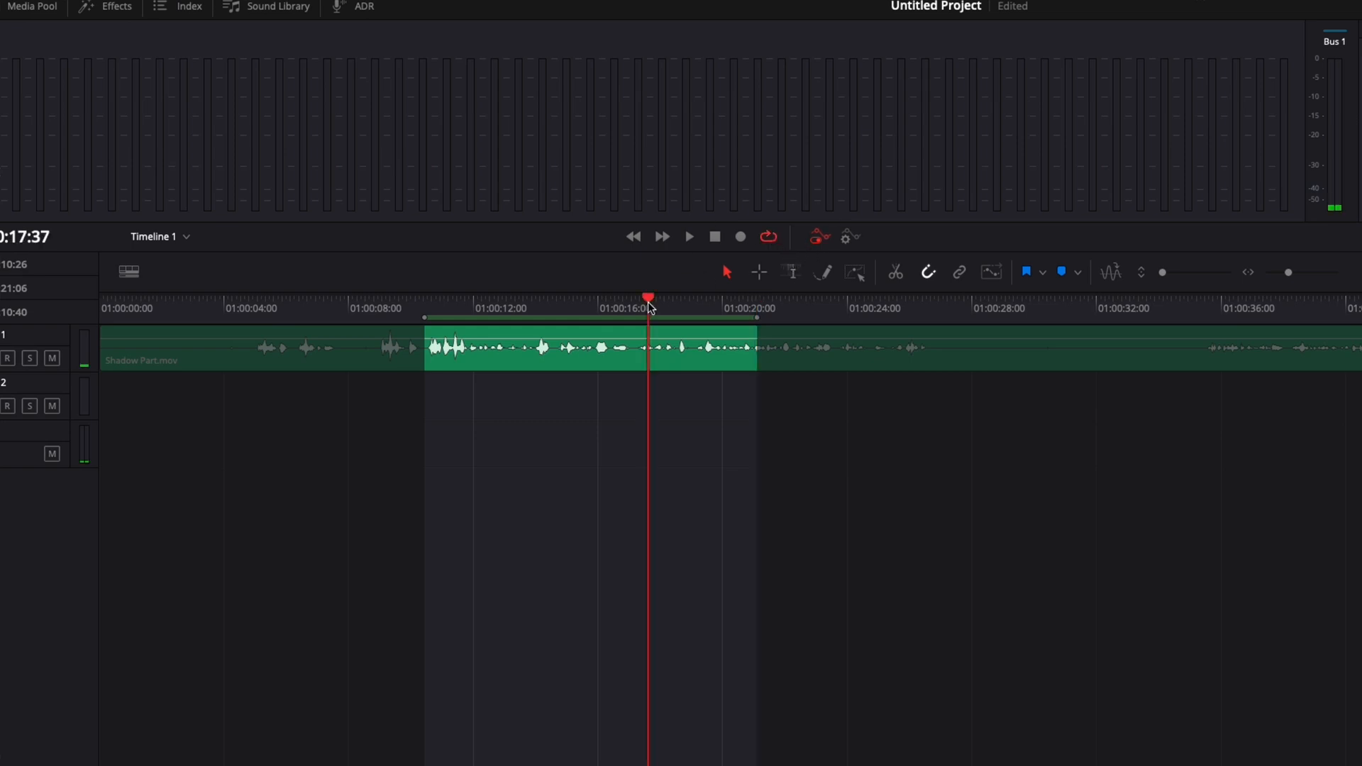
{"action": "left_click", "coordinate": [687, 236]}
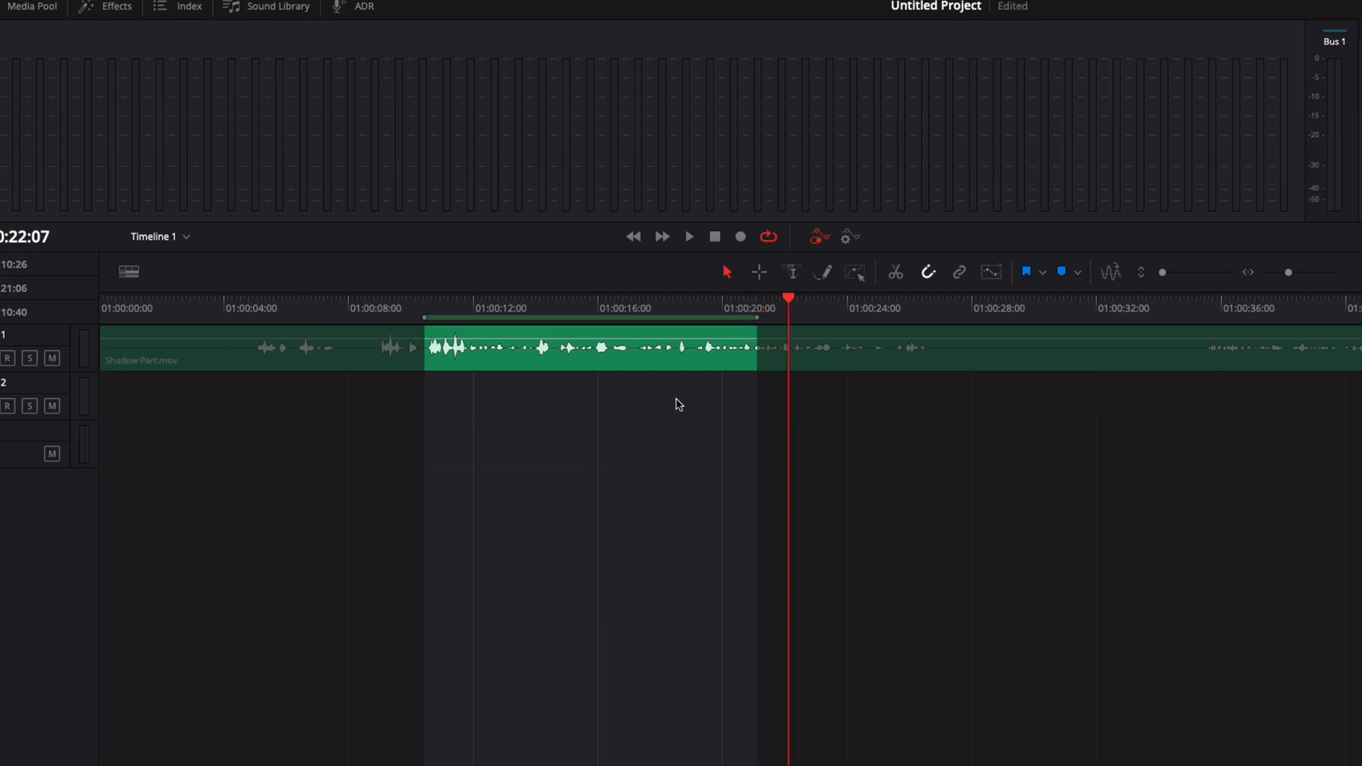
{"action": "mouse_move", "coordinate": [823, 487]}
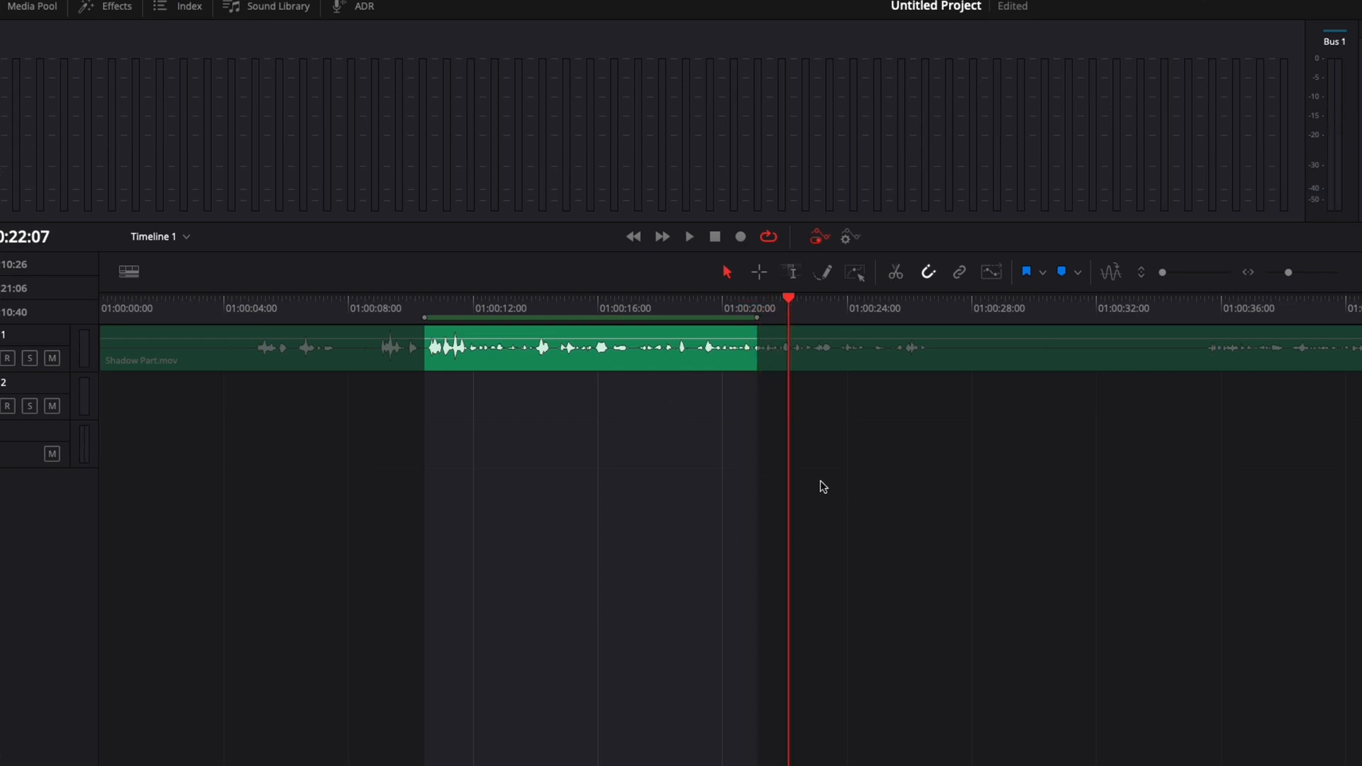
Play the marked range in to out with the Alt+/ shortcut, restarting it once
{"action": "key", "text": "option"}
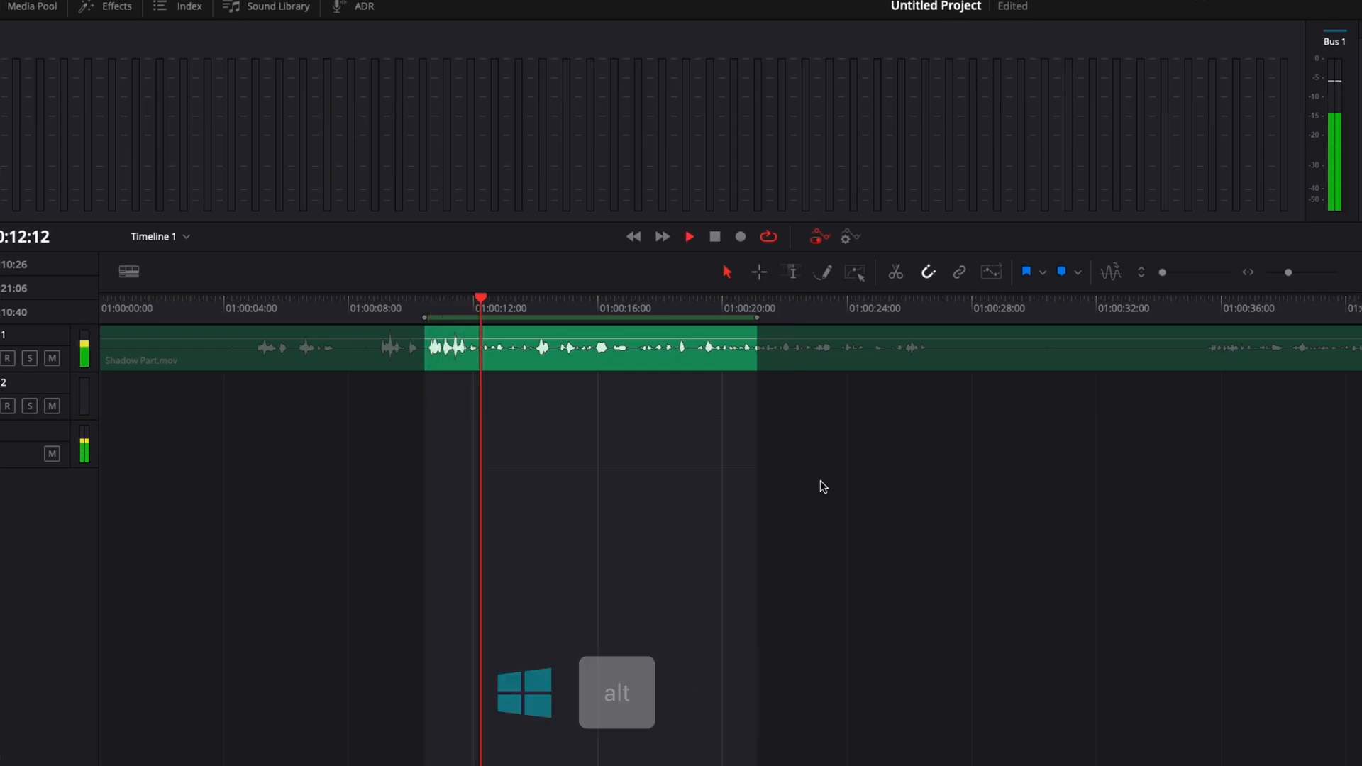
{"action": "key", "text": "alt+/"}
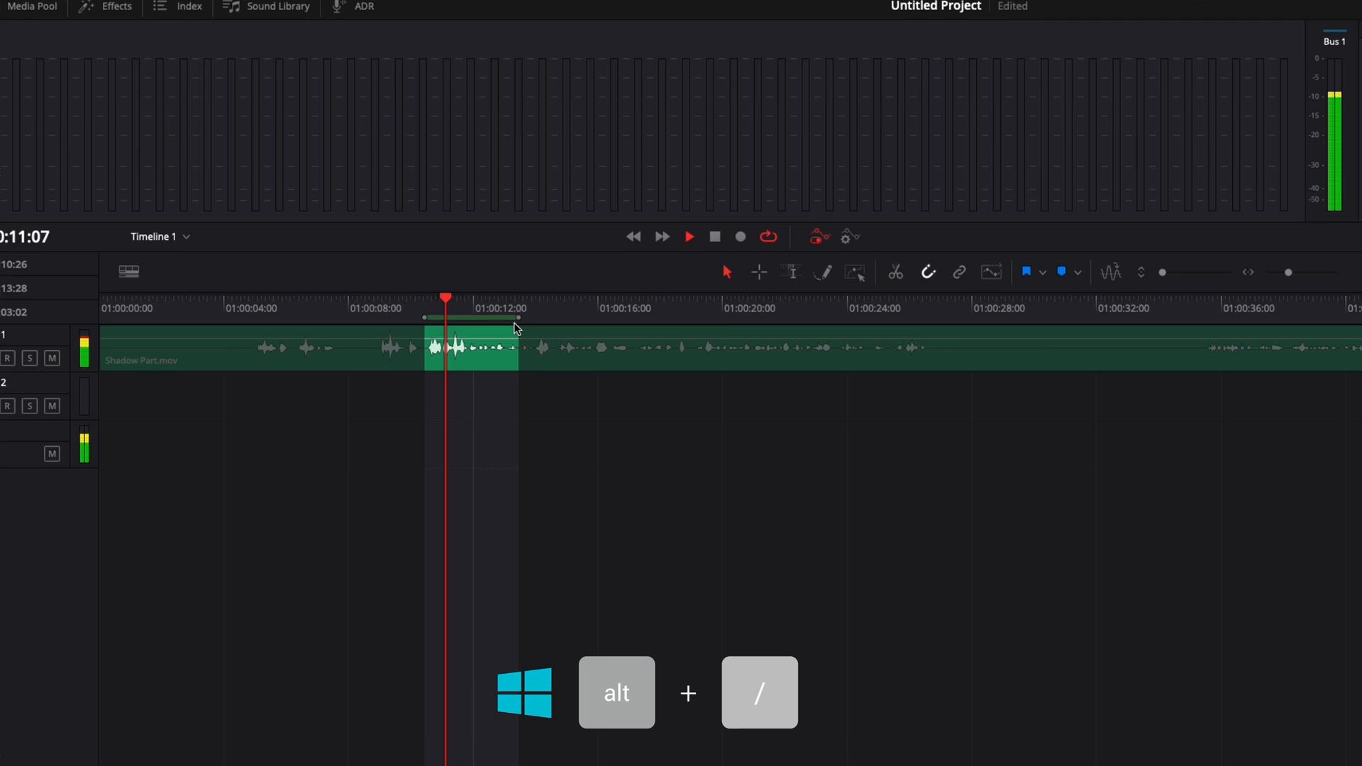
{"action": "key", "text": "alt+/"}
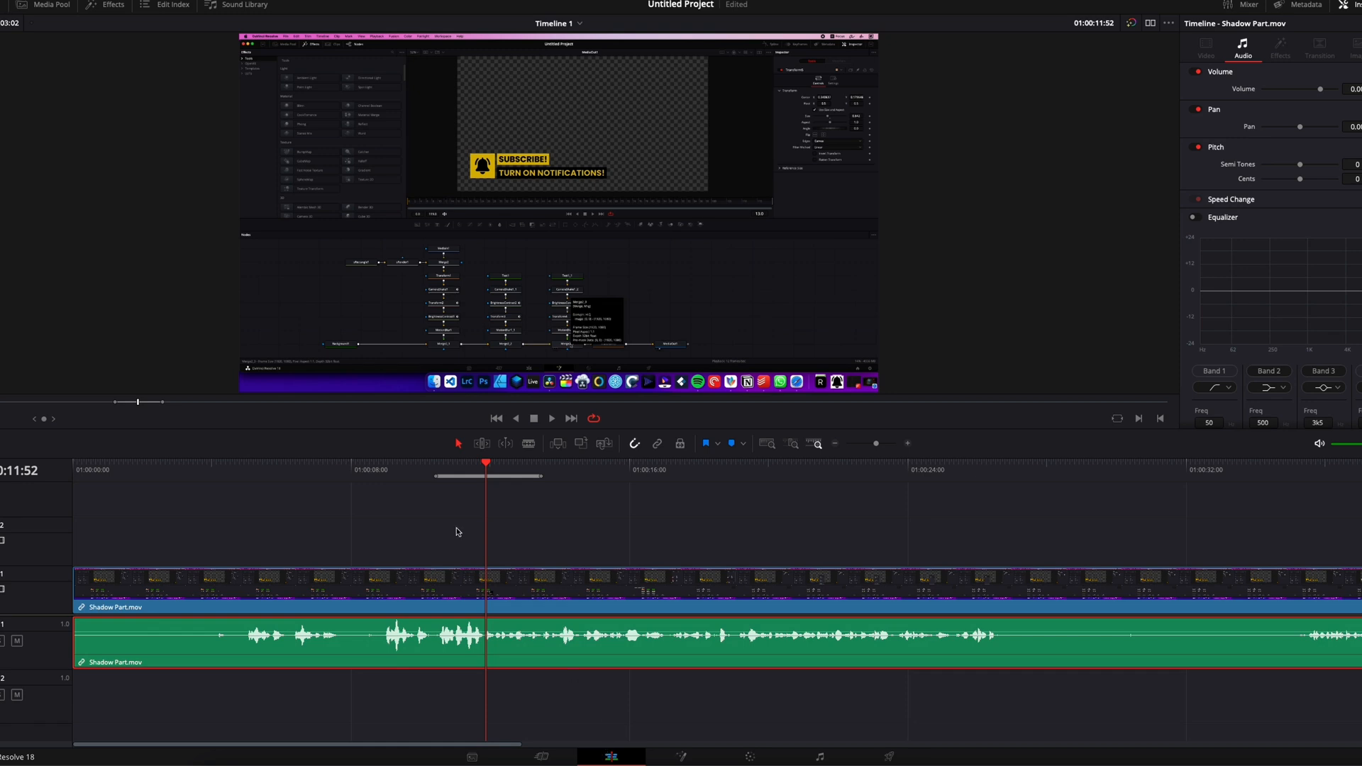
Mark a new in/out range of about 15 to 20.5 seconds and play it with Option+/
{"action": "key", "text": "i"}
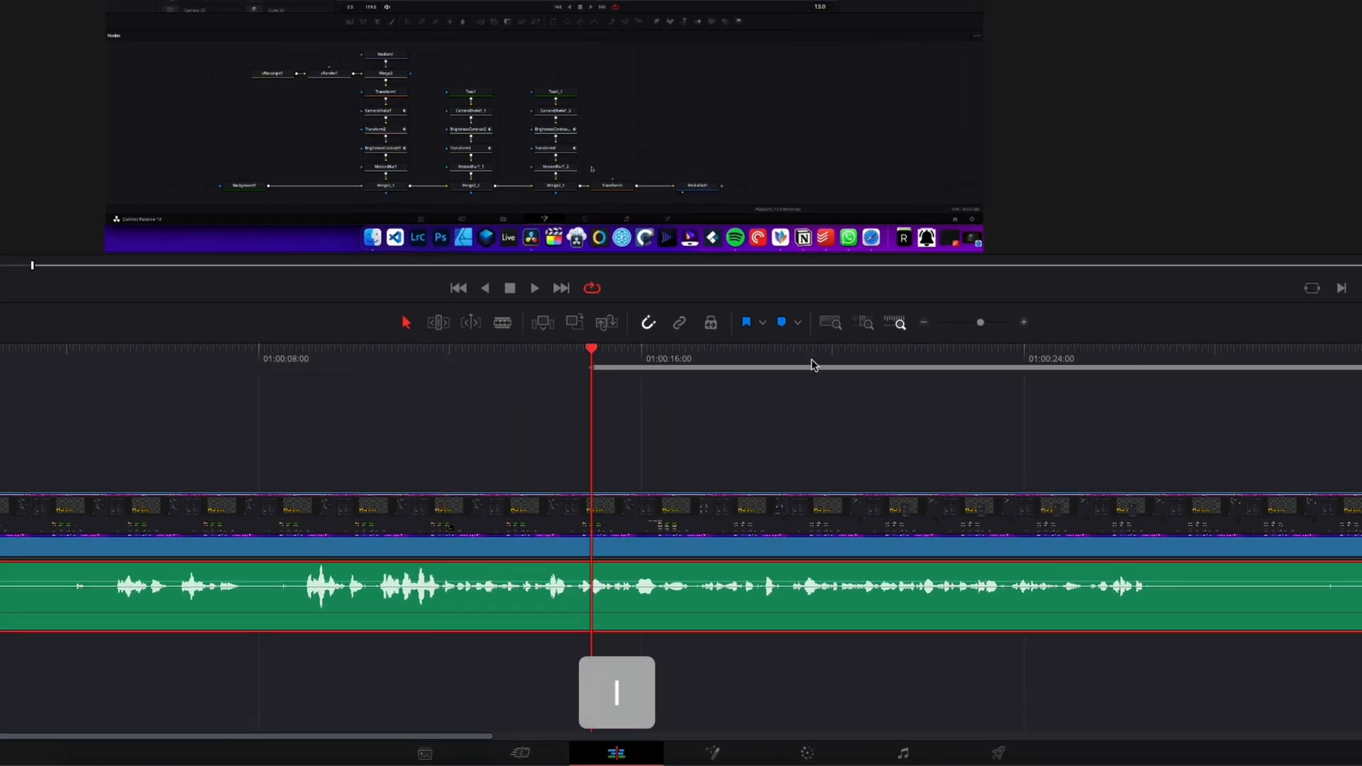
{"action": "key", "text": "o"}
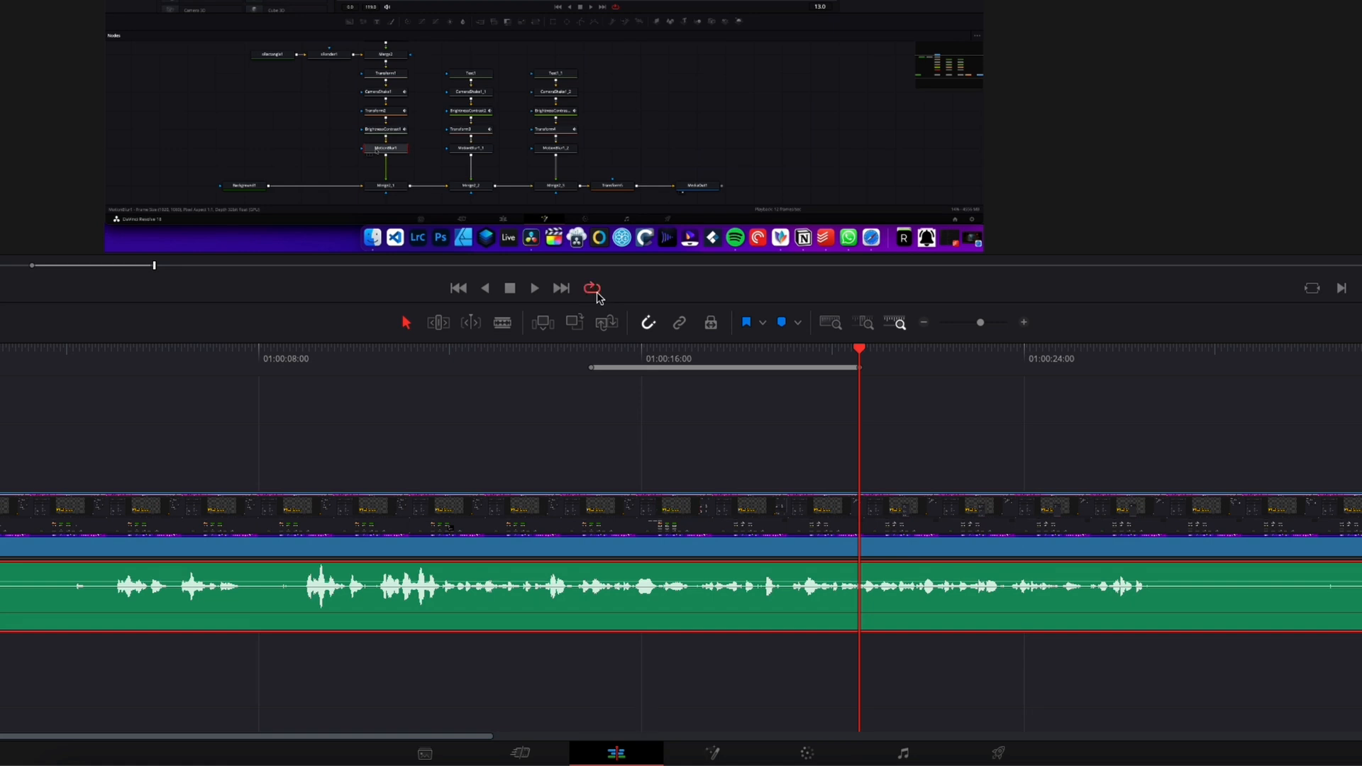
{"action": "key", "text": "option+/"}
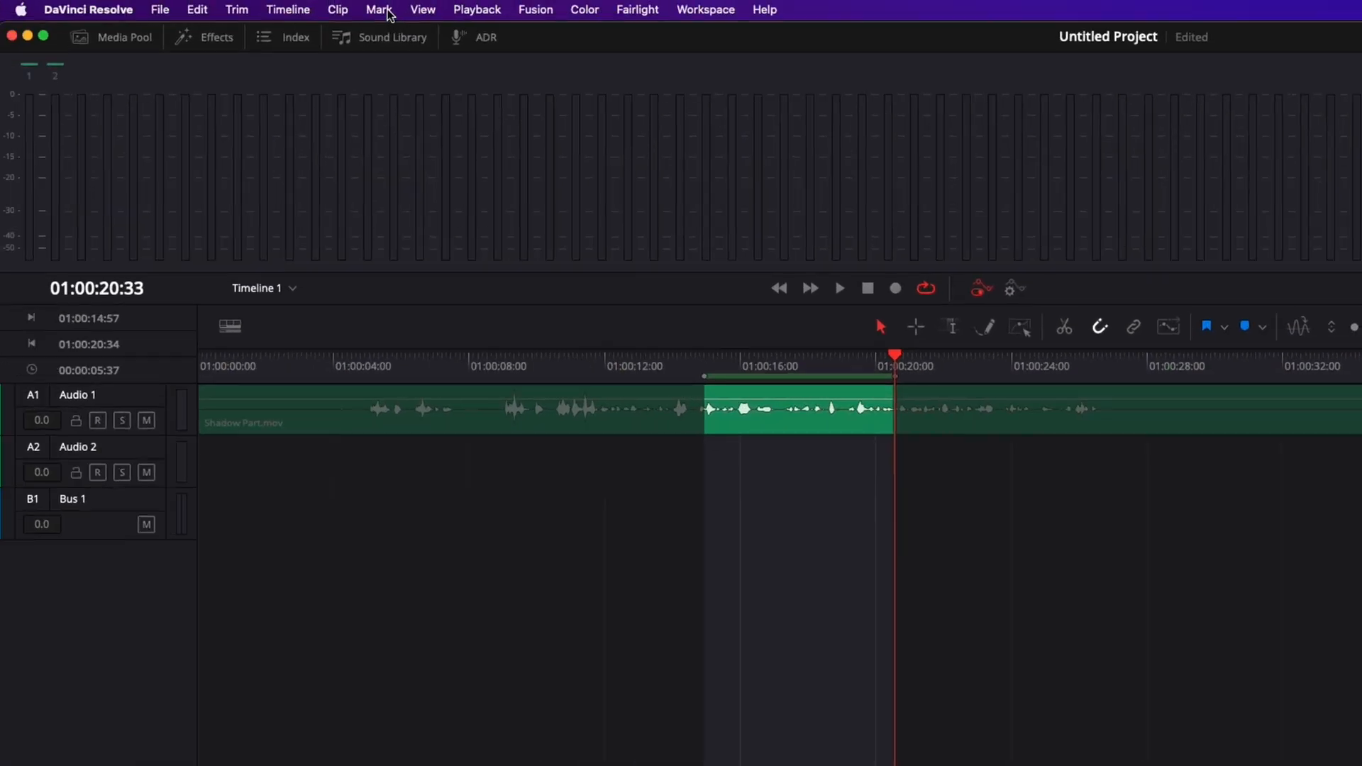
{"action": "left_click", "coordinate": [376, 9]}
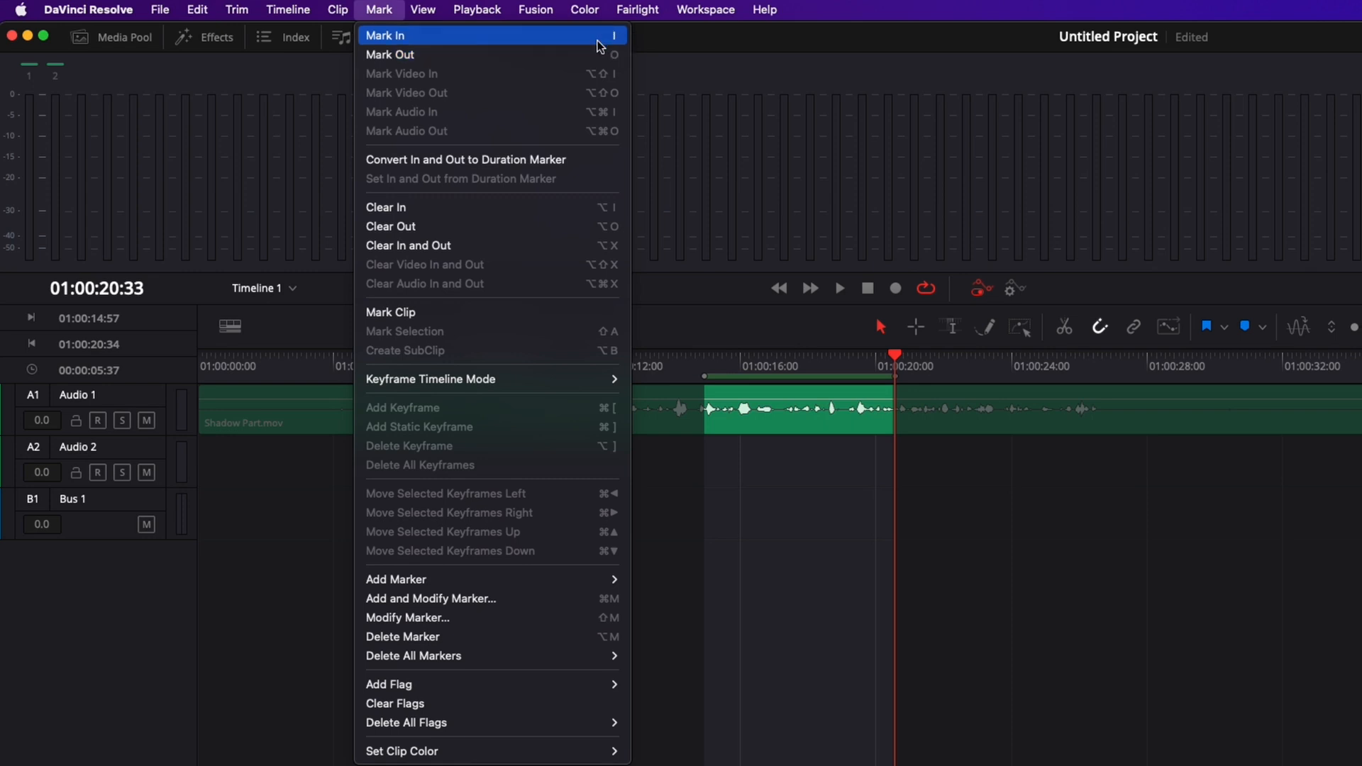
{"action": "left_click", "coordinate": [475, 9]}
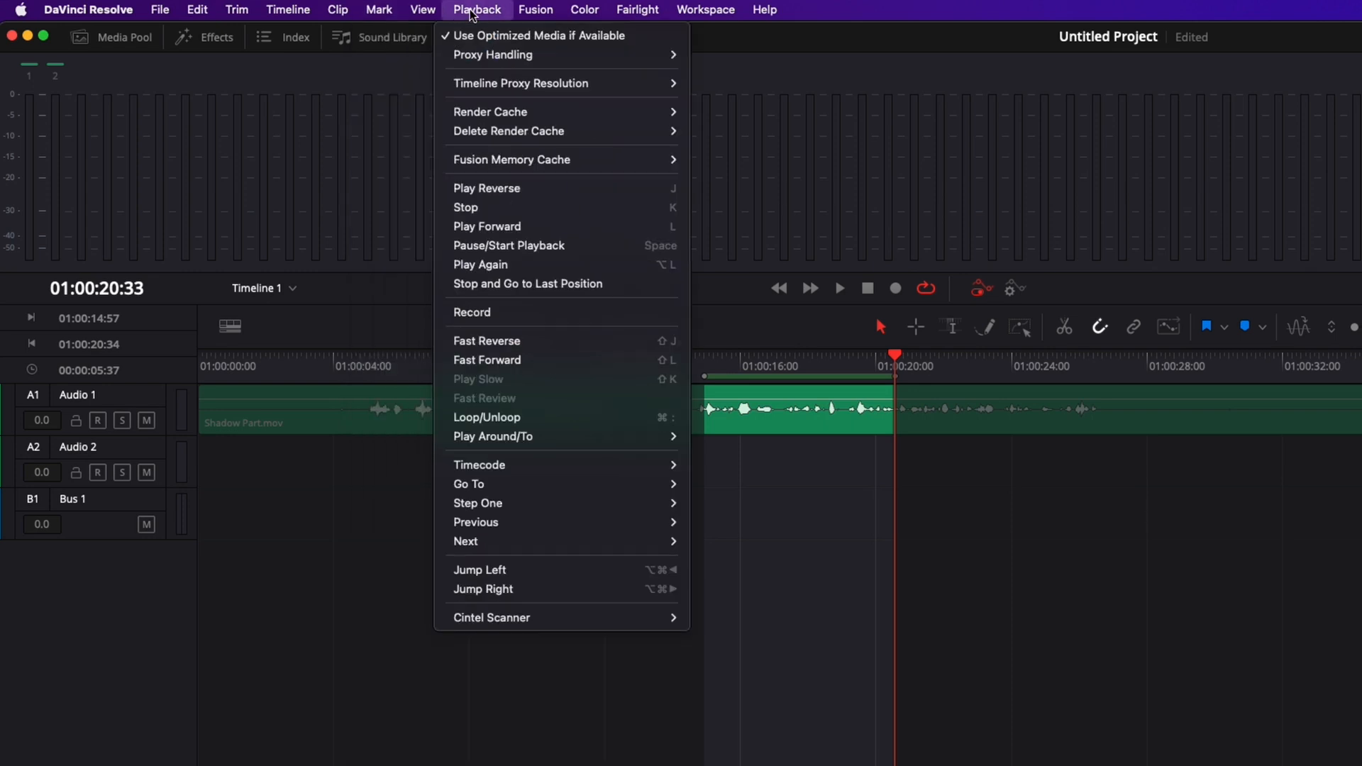
{"action": "mouse_move", "coordinate": [561, 417]}
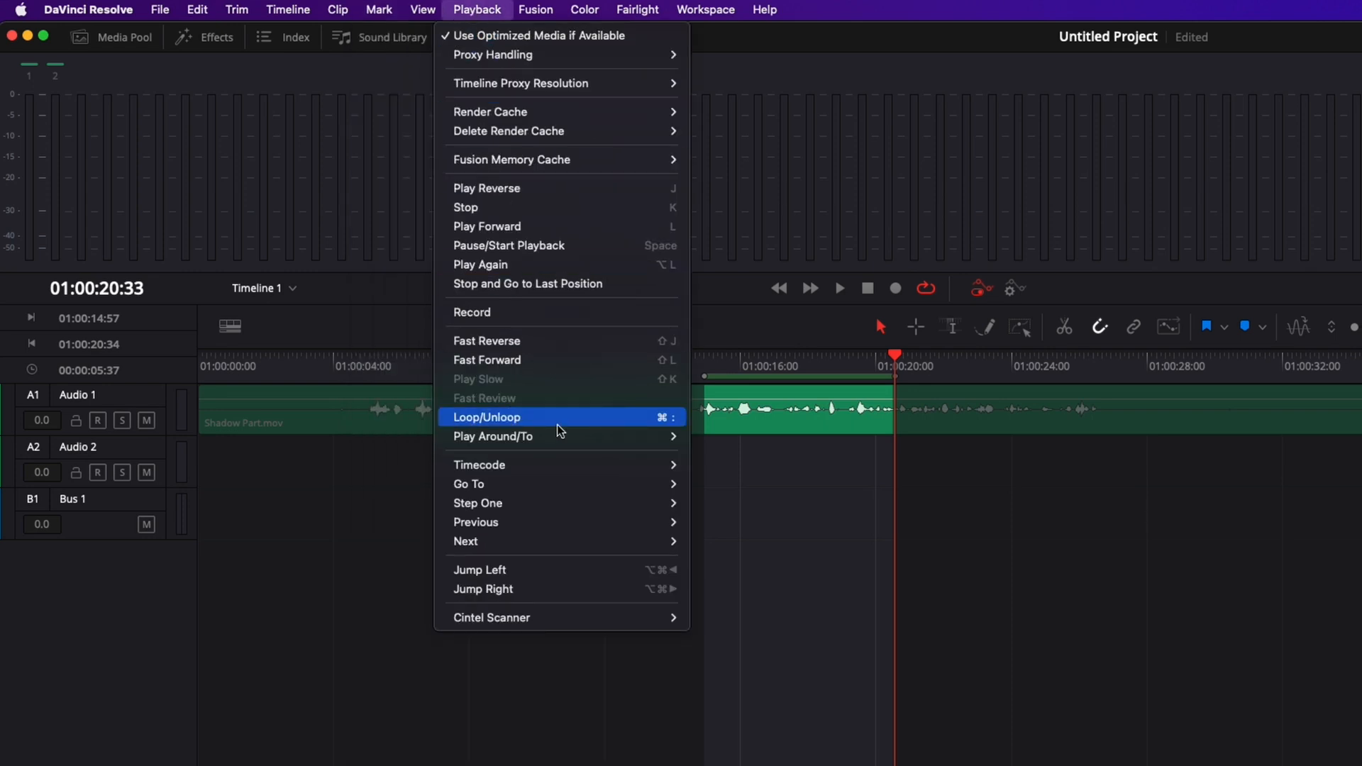
{"action": "mouse_move", "coordinate": [493, 436]}
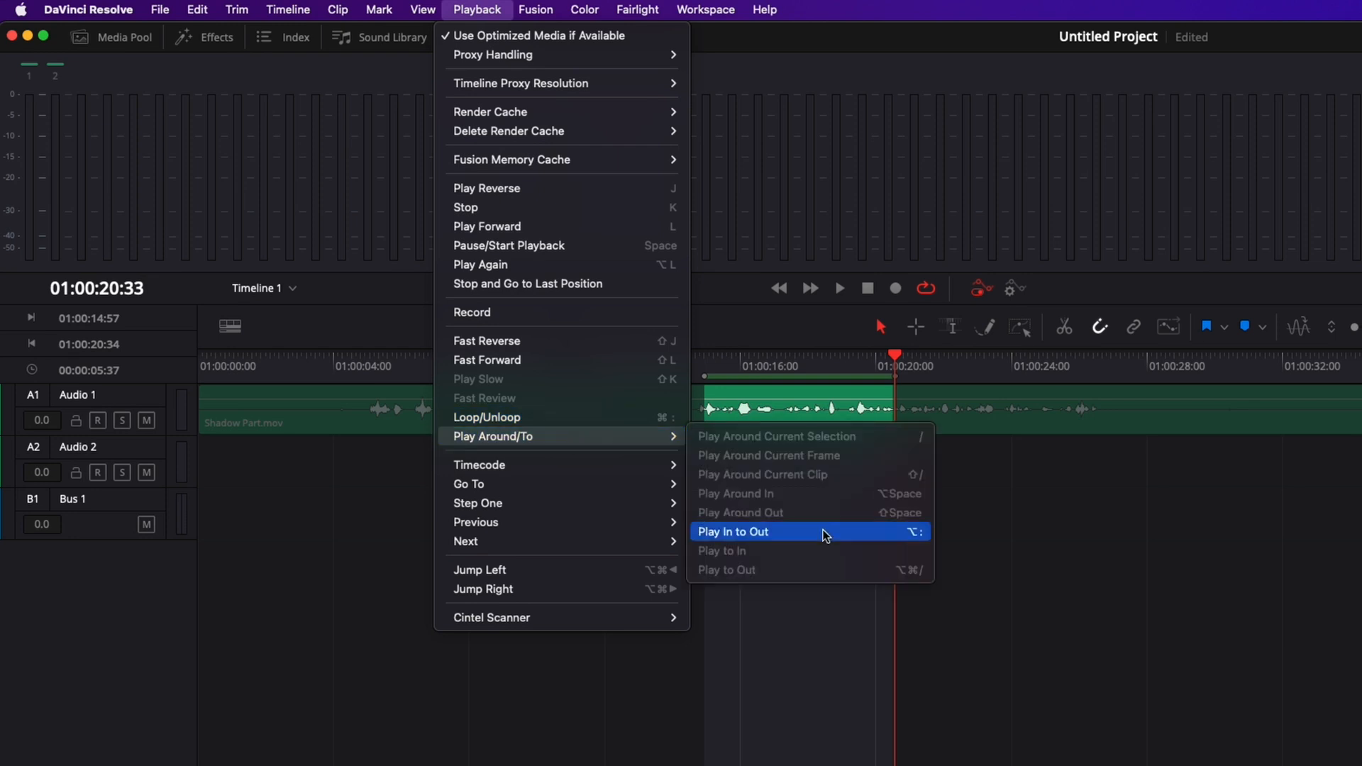
{"action": "mouse_move", "coordinate": [906, 542]}
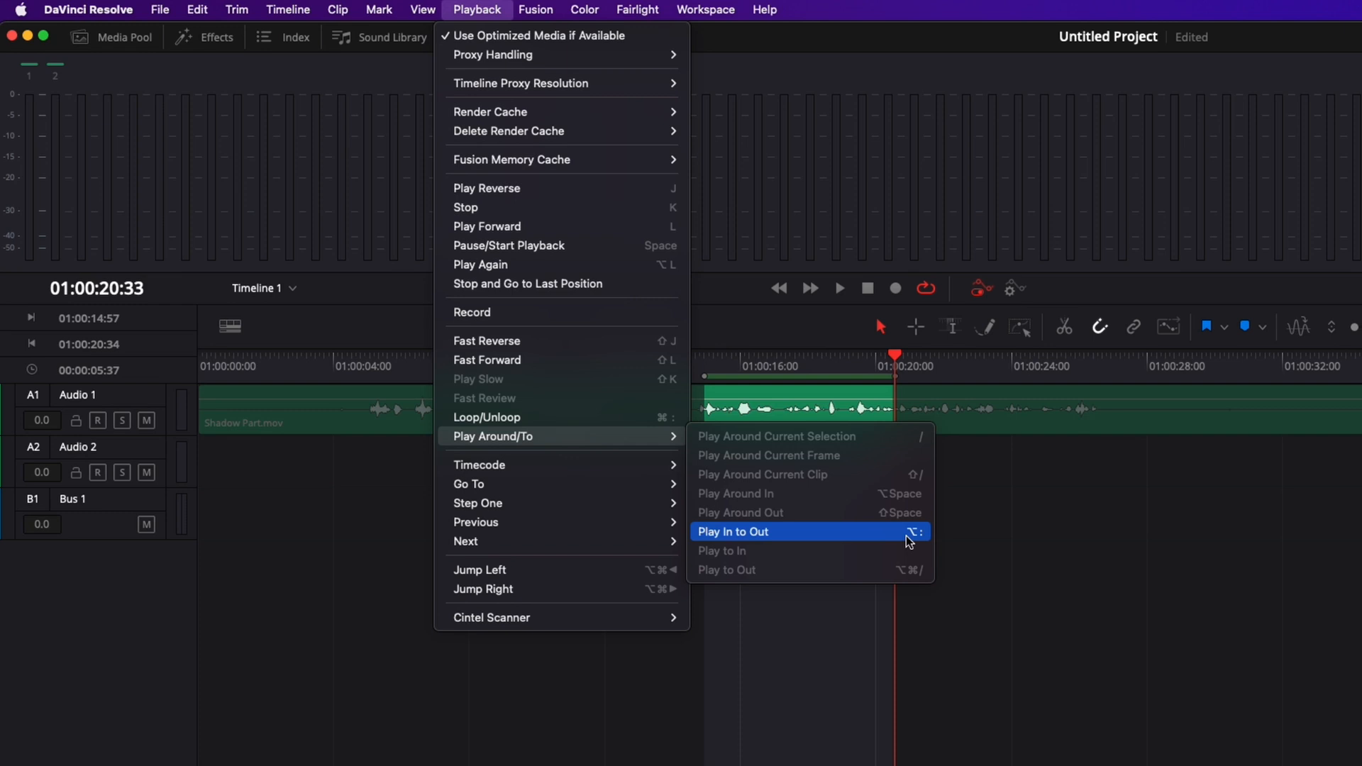
{"action": "mouse_move", "coordinate": [890, 538]}
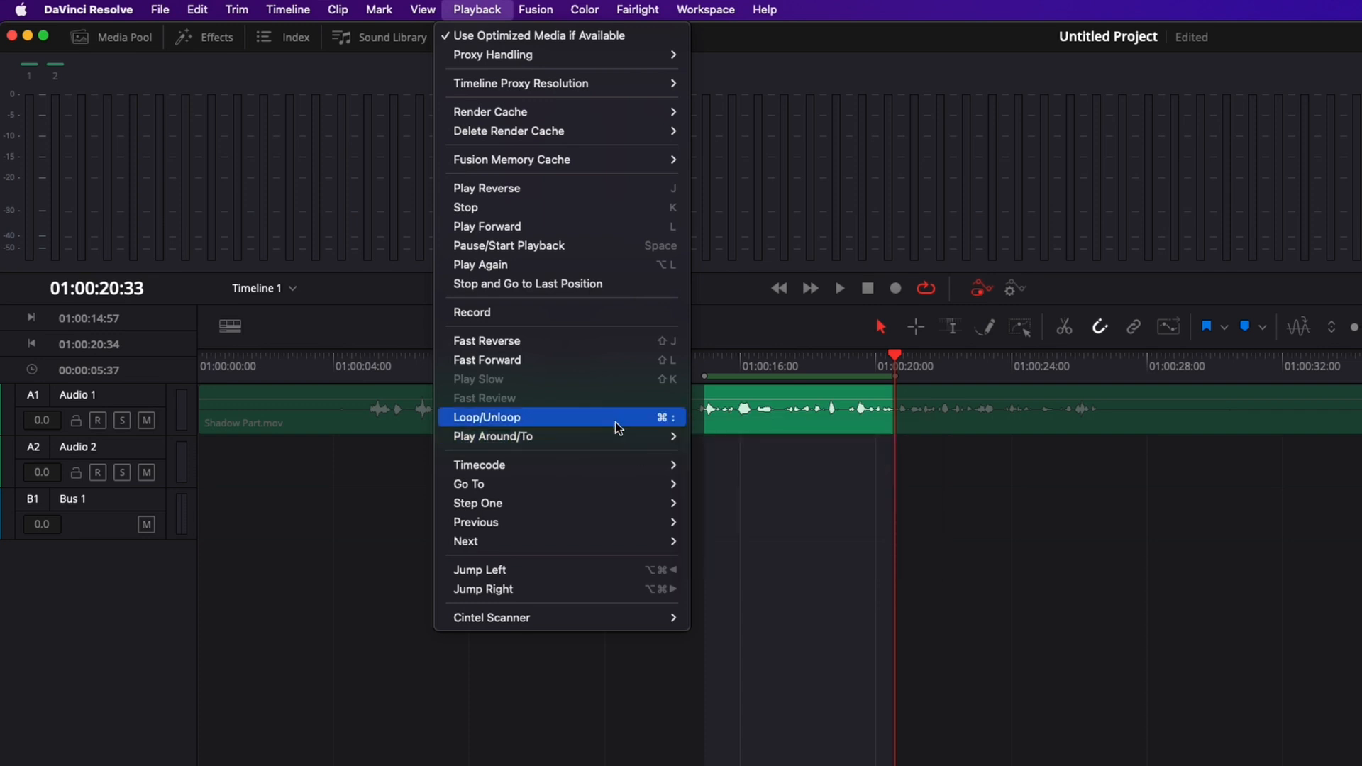
{"action": "mouse_move", "coordinate": [493, 436]}
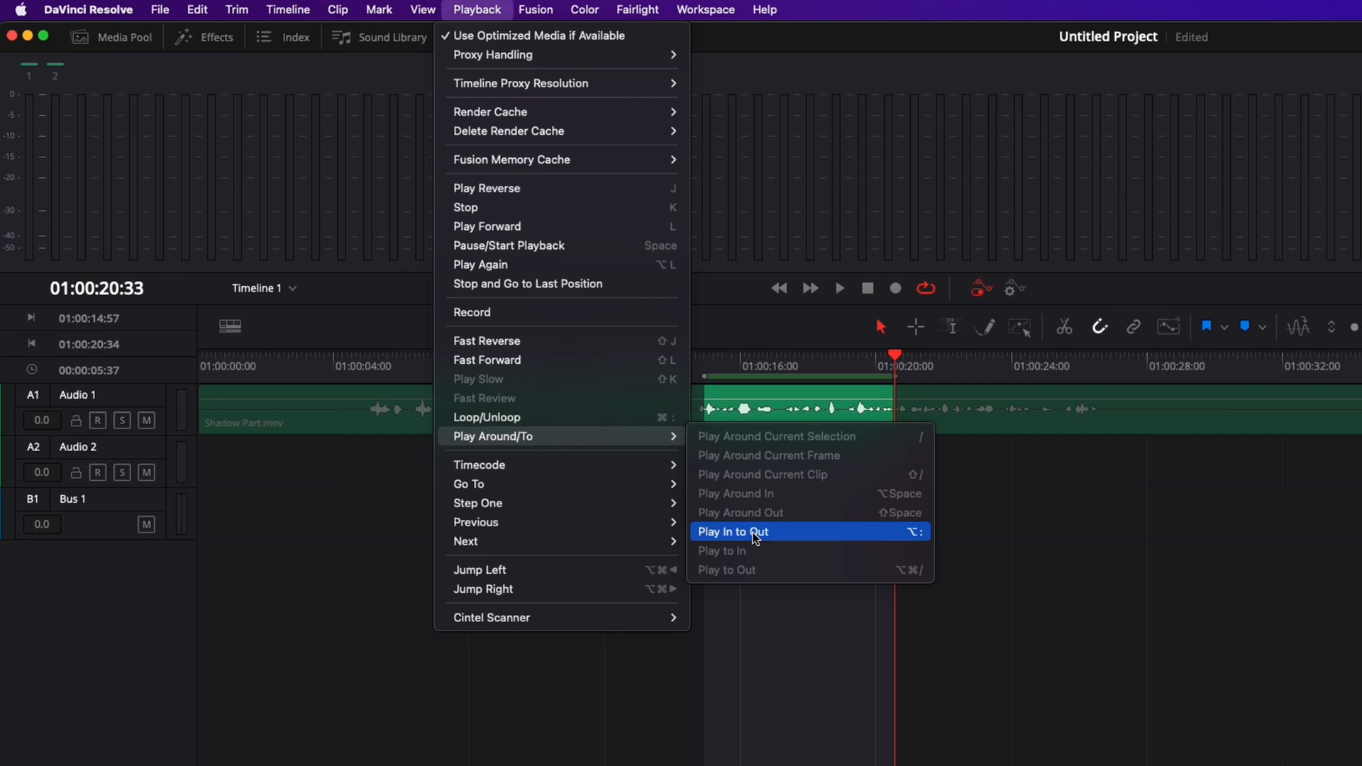
{"action": "left_click", "coordinate": [731, 531]}
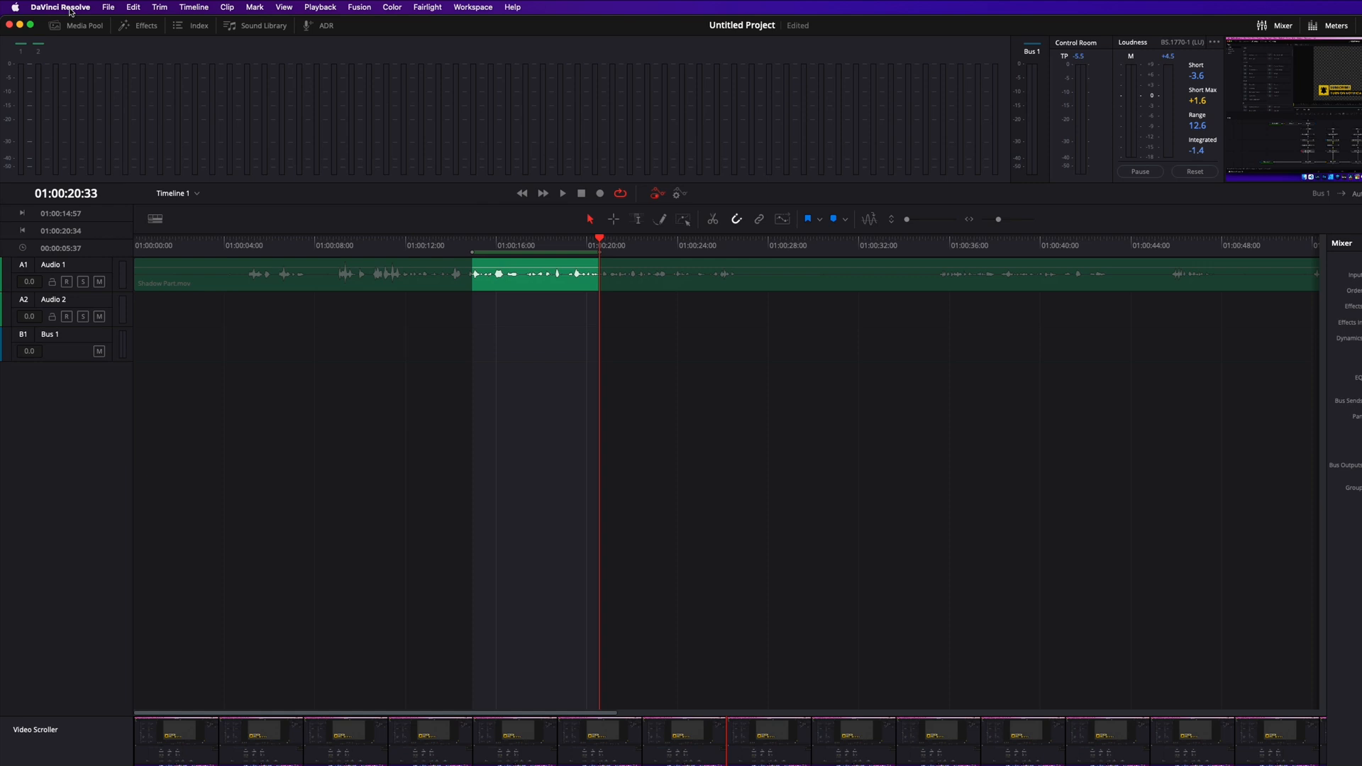
Search Keyboard Customization for 'play in', check Play In to Out's keystroke, then press Option
{"action": "left_click", "coordinate": [59, 7]}
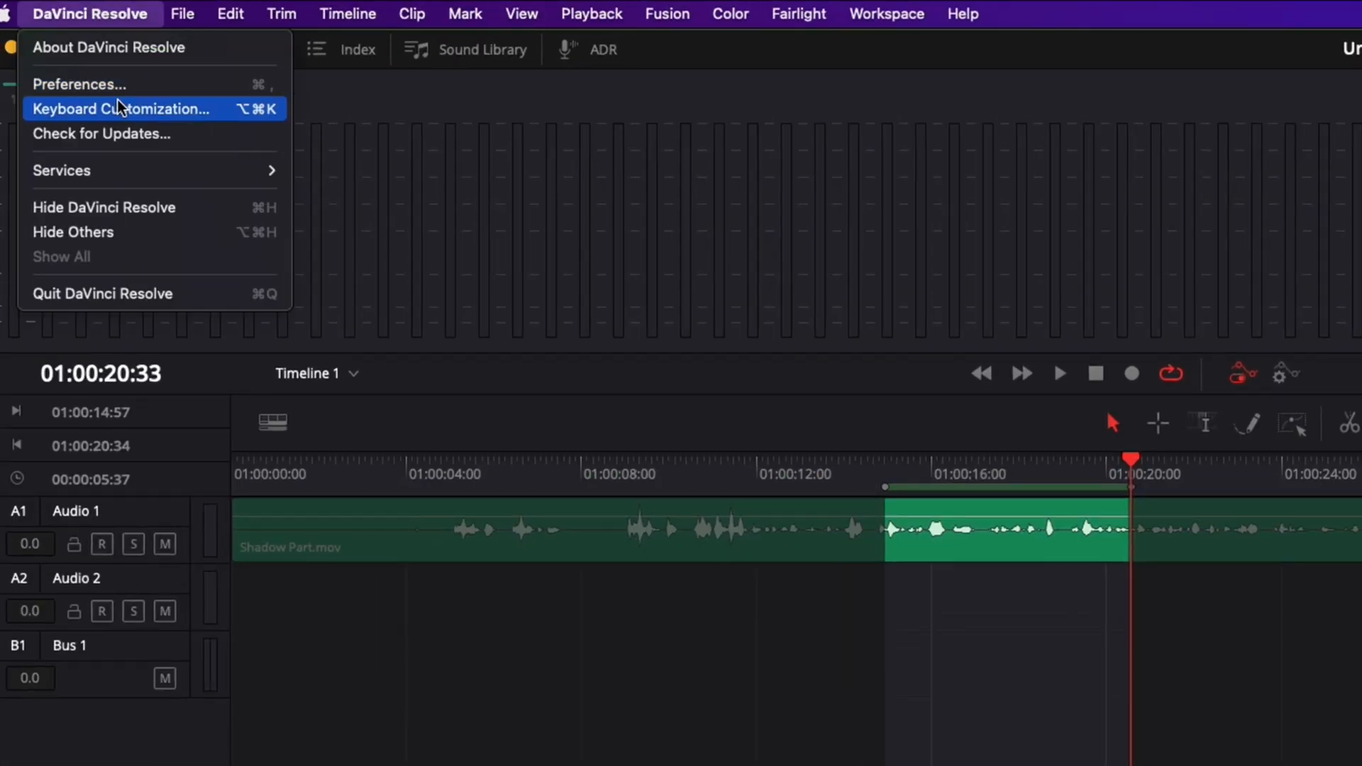
{"action": "left_click", "coordinate": [120, 108]}
{"action": "type", "text": "p"}
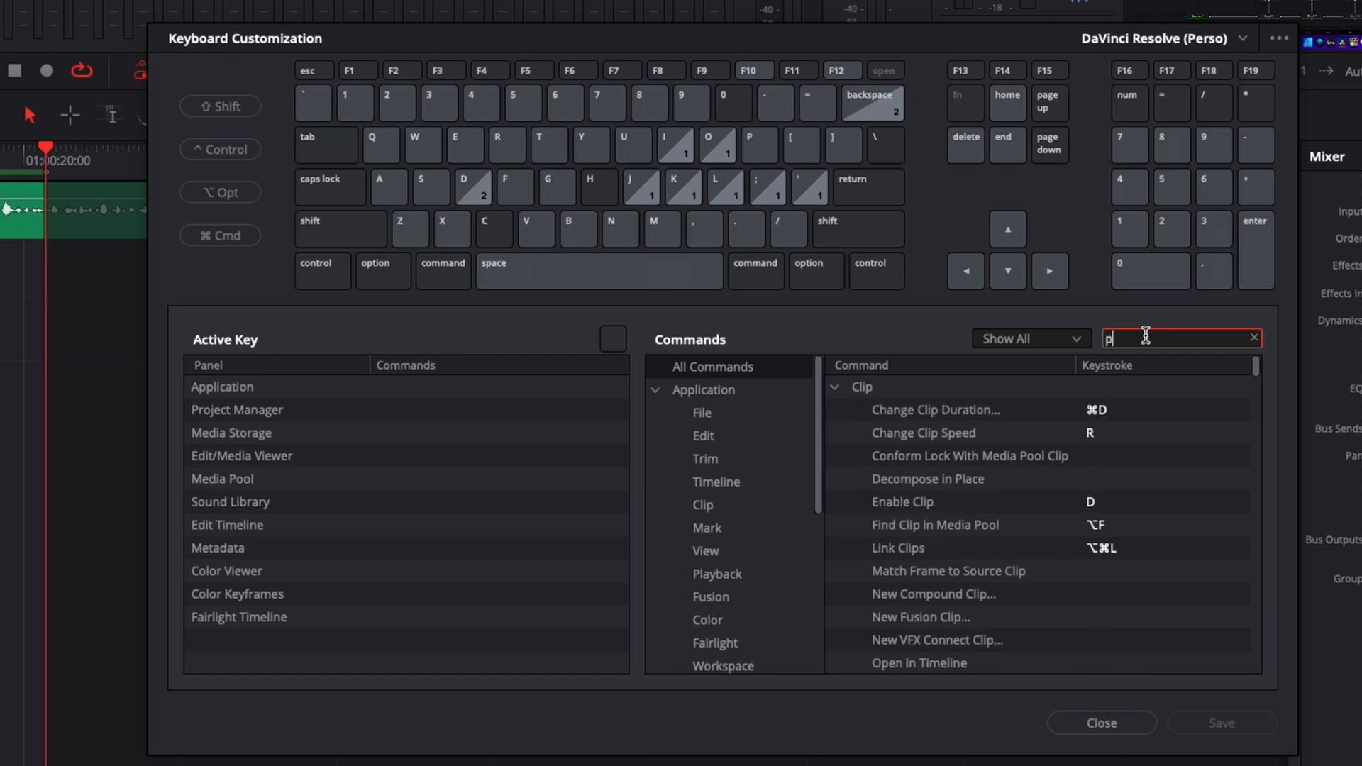
{"action": "type", "text": "lay in"}
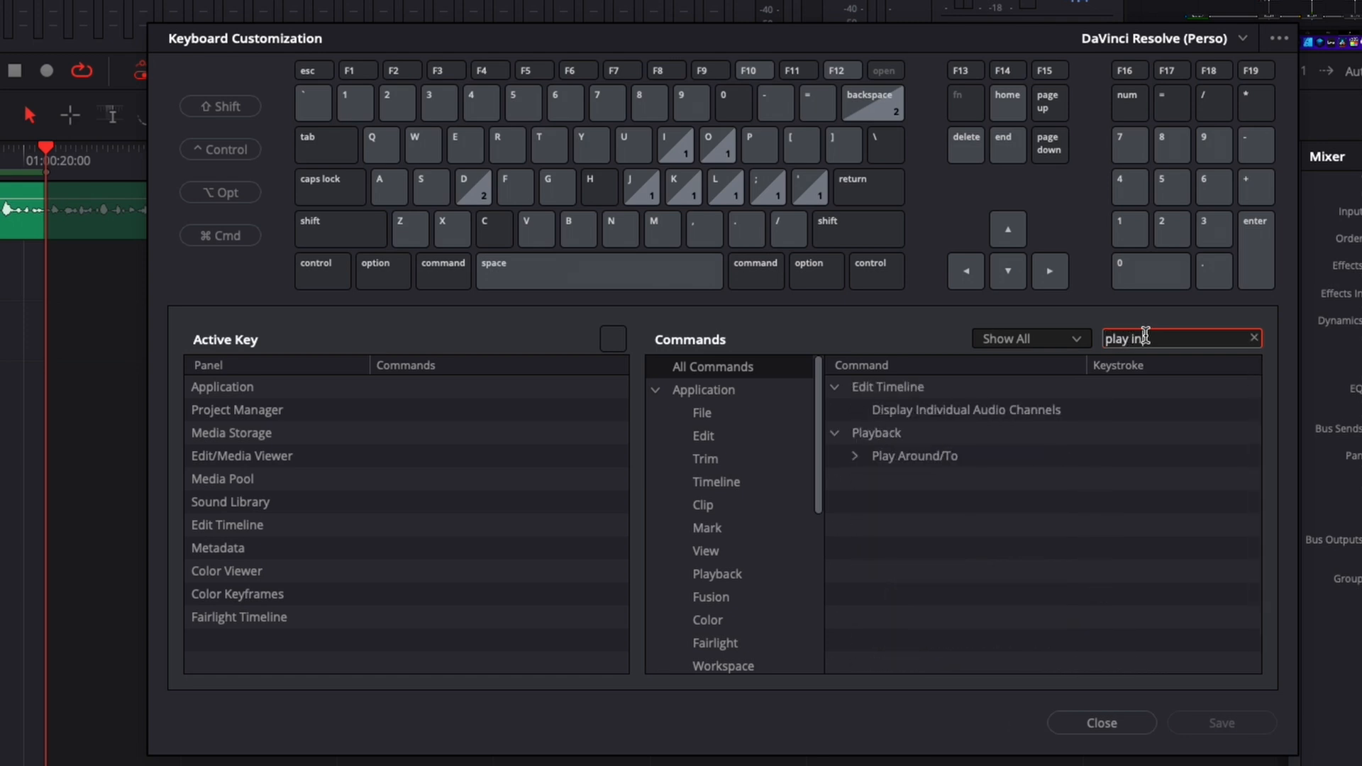
{"action": "left_click", "coordinate": [854, 455]}
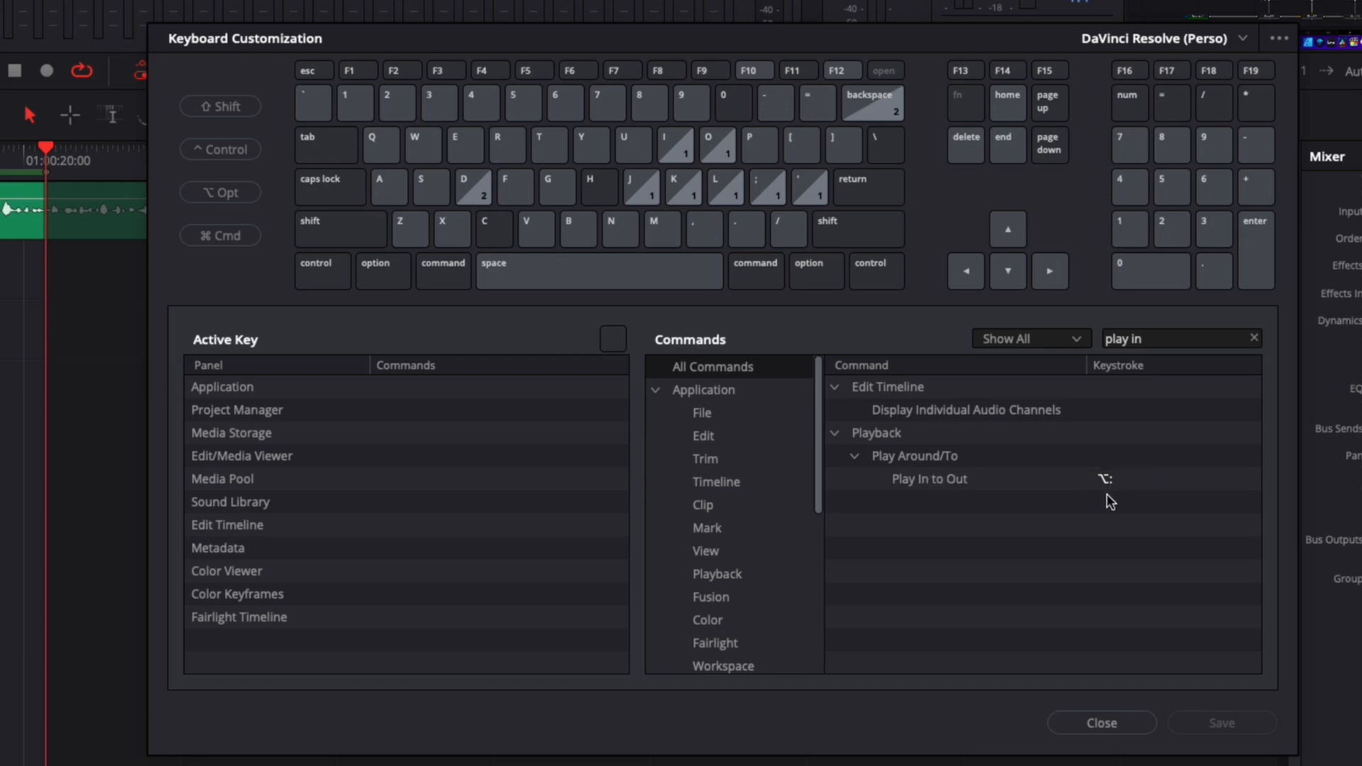
{"action": "left_click", "coordinate": [1099, 723]}
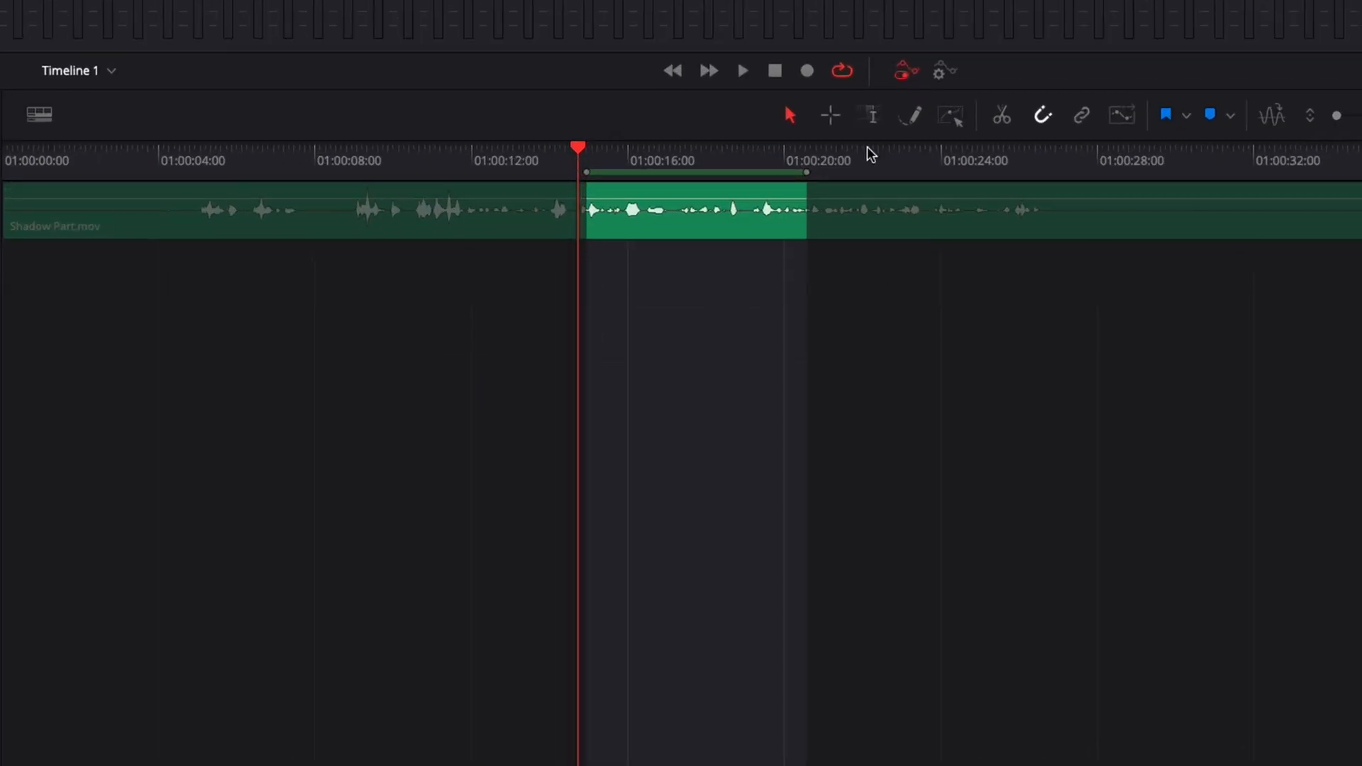
{"action": "key", "text": "option"}
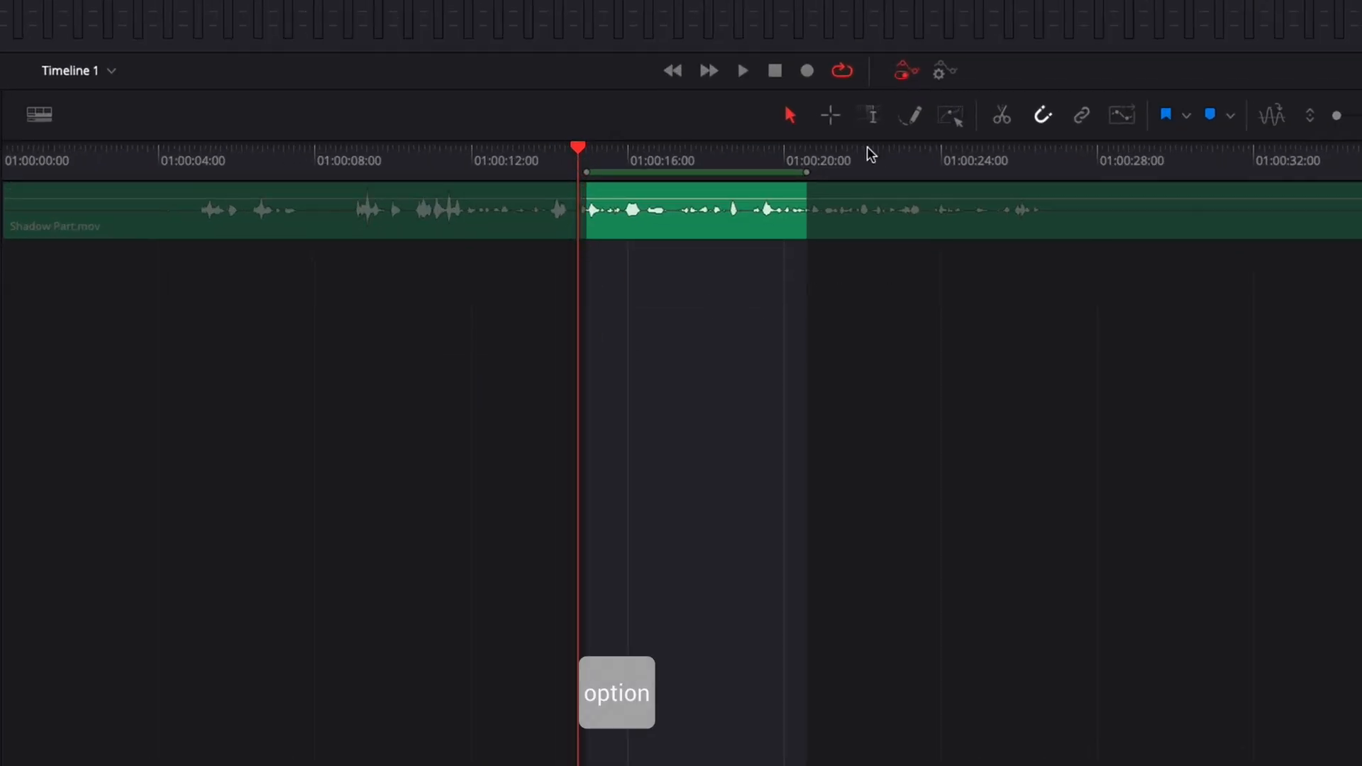